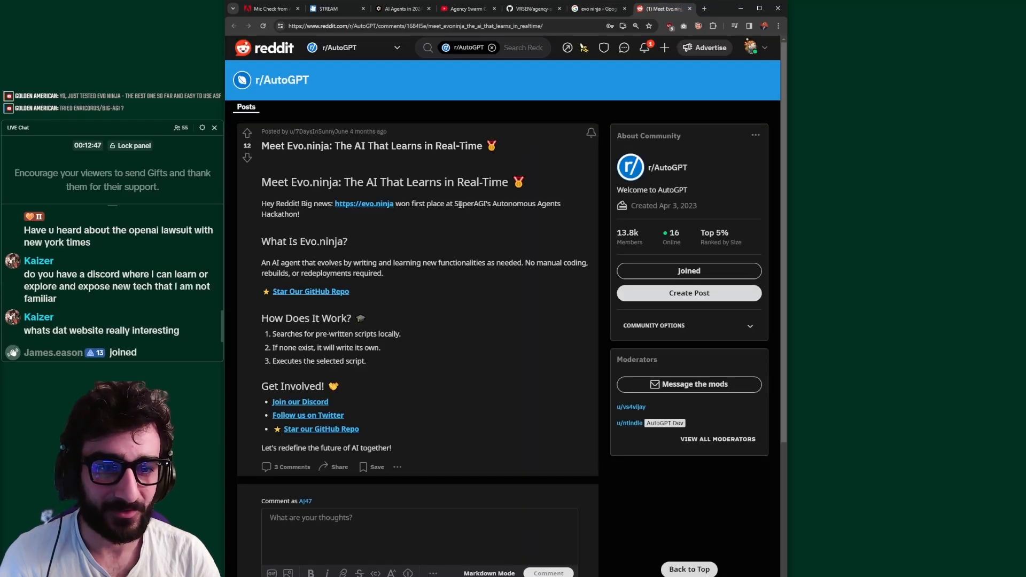
Scroll through the evo.ninja README's How it works section to the Agent Personas table
drag(454, 204, 507, 204)
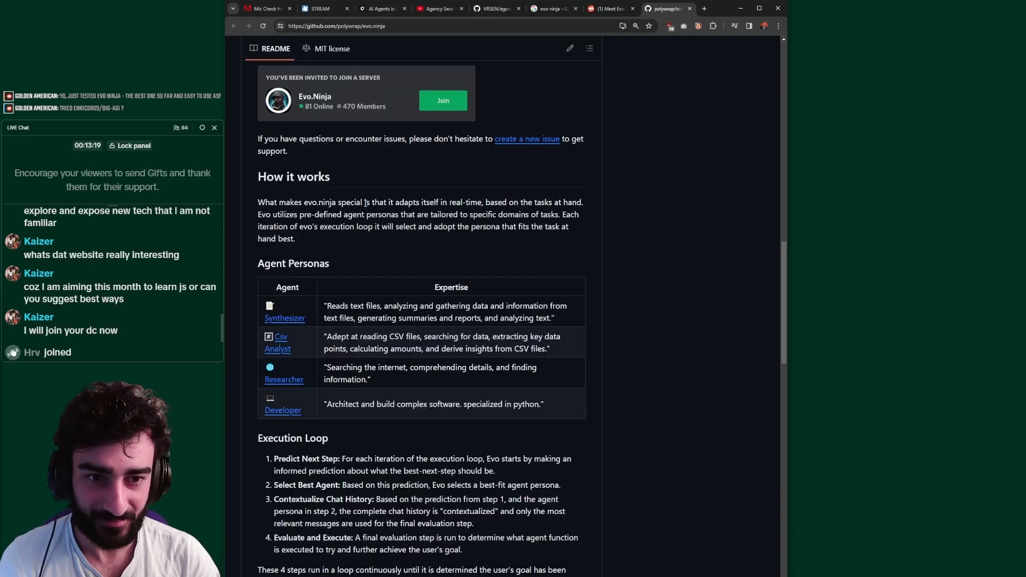
scroll(up, 3)
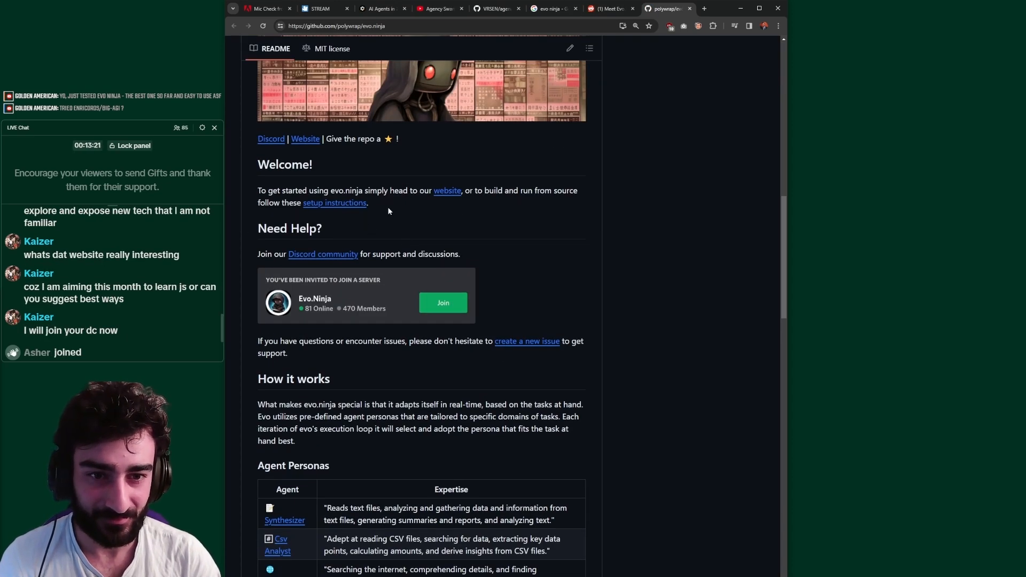
scroll(down, 3)
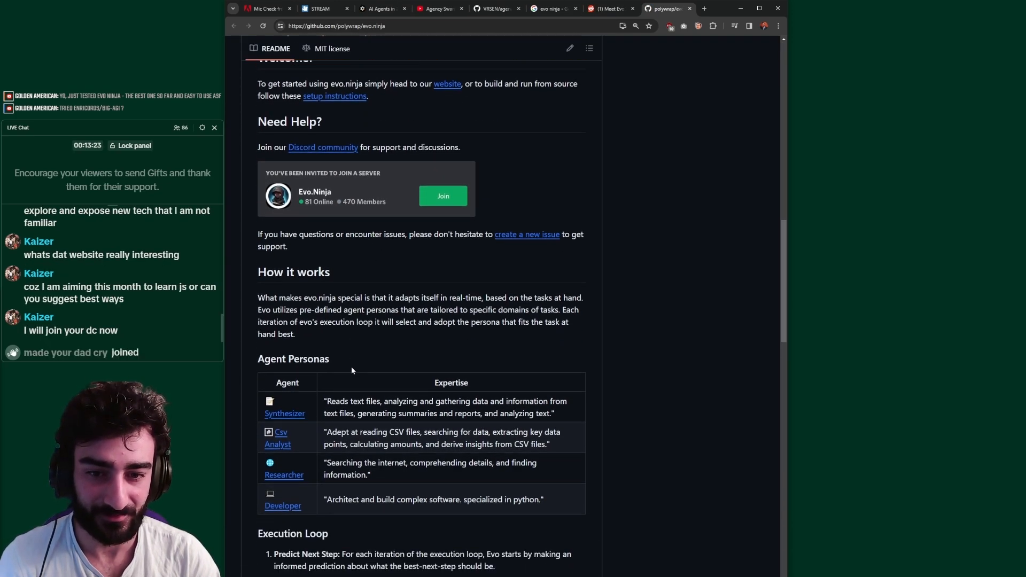
scroll(down, 3)
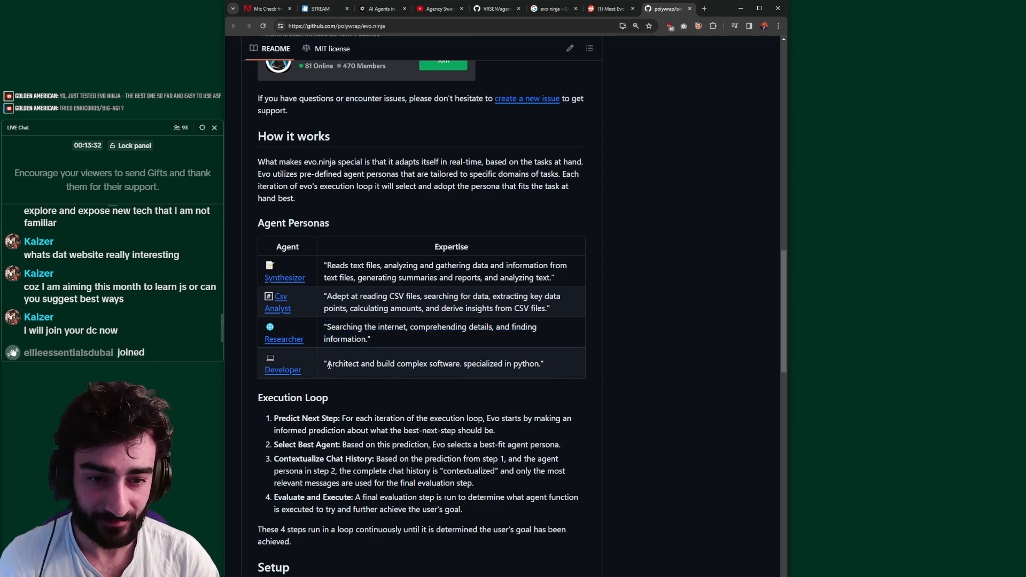
scroll(up, 3)
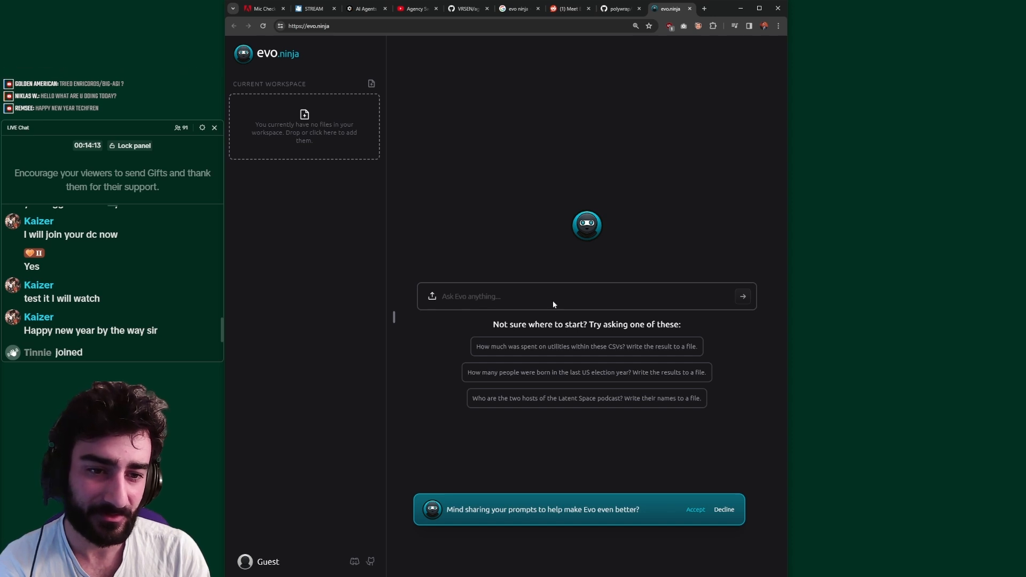
Ask Evo to find the latest AI Agents blog posts and write results to a file, then sign in to save sessions
text(find the latest blog posts on AI)
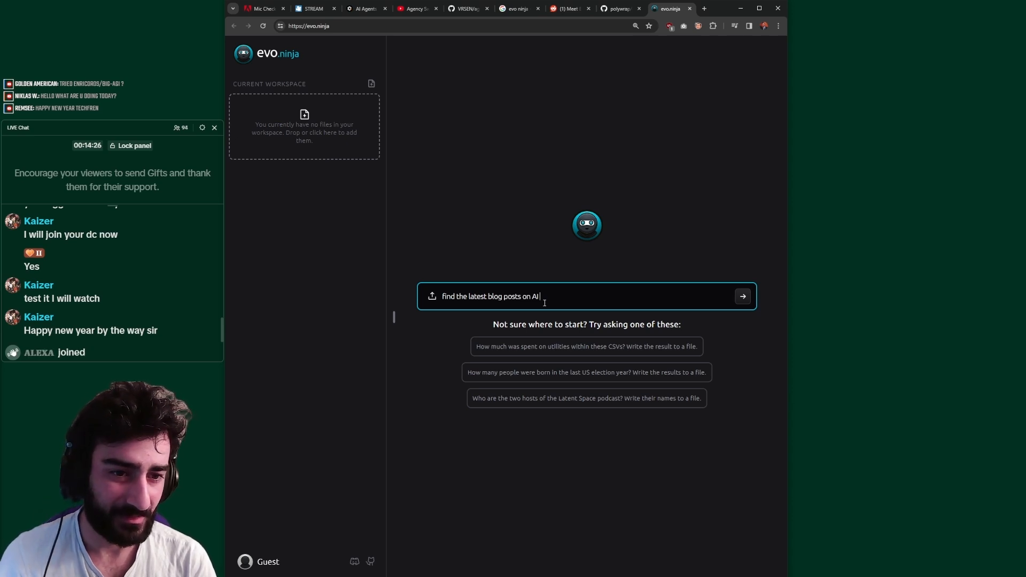
text(Agents and write)
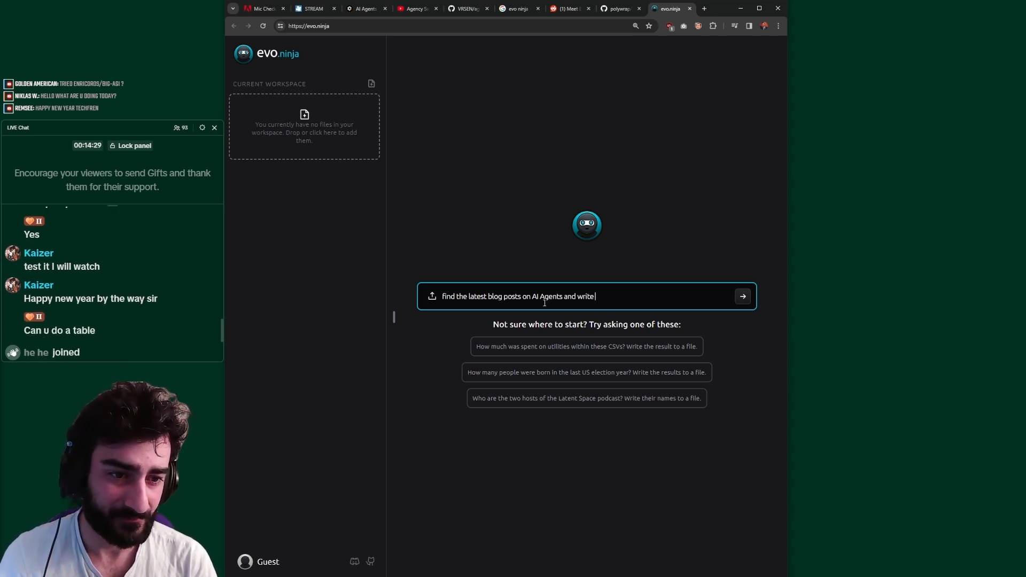
text(the results to a fi)
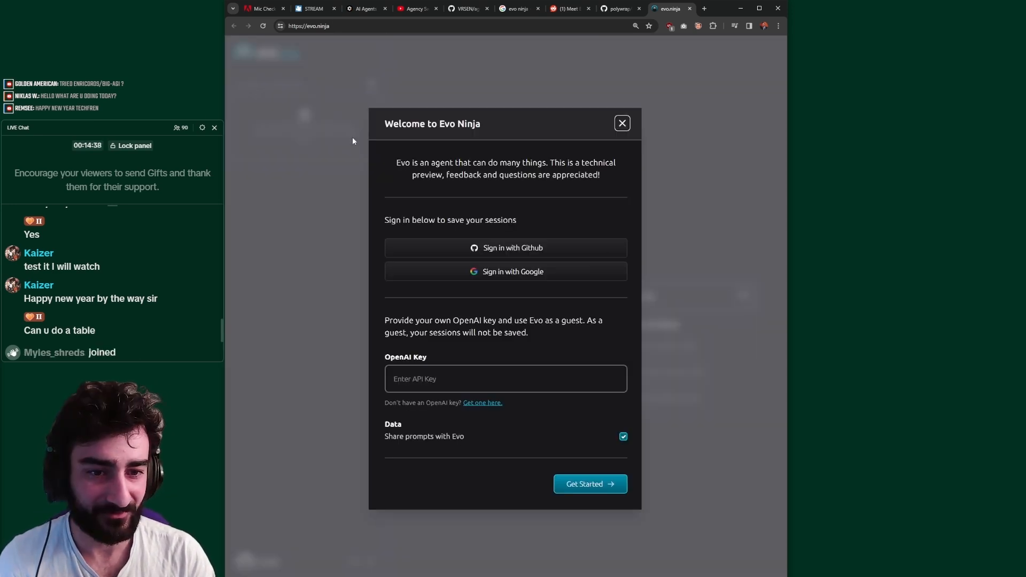
click(622, 123)
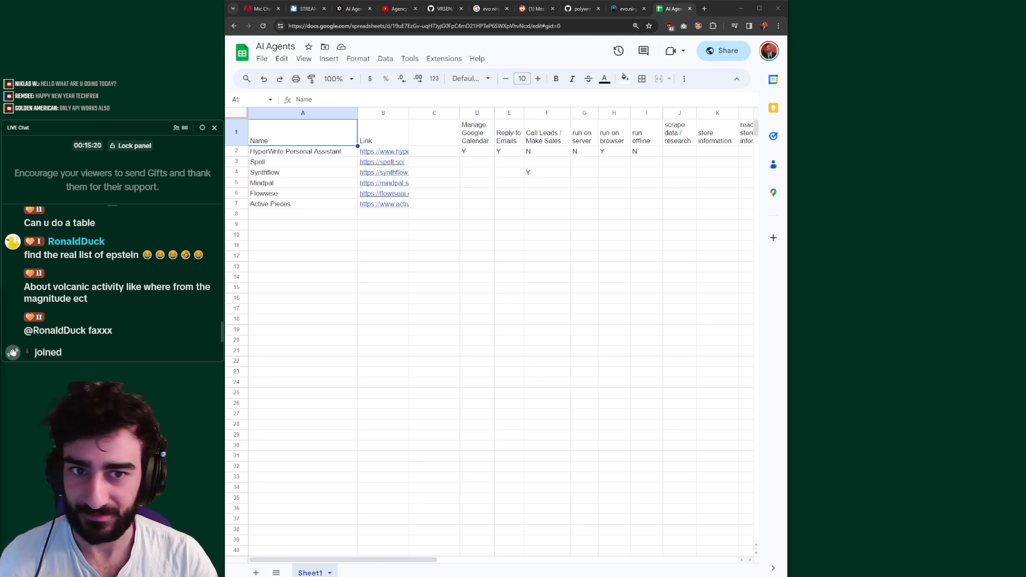
Review the AI Agents sheet's criteria columns such as Call Leads / Make Sales, then return to Evo.ninja
scroll(right, 3)
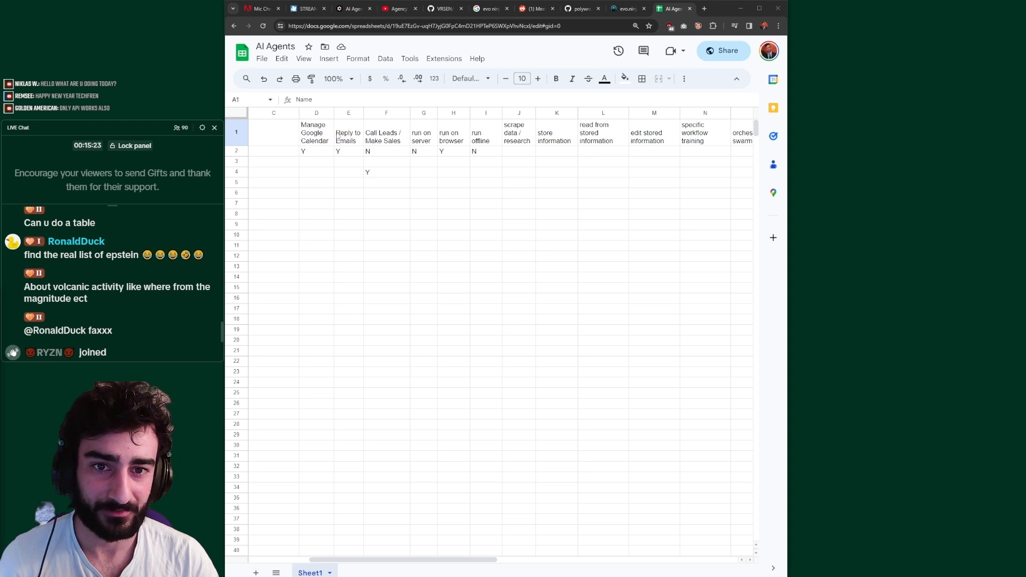
drag(315, 131, 316, 182)
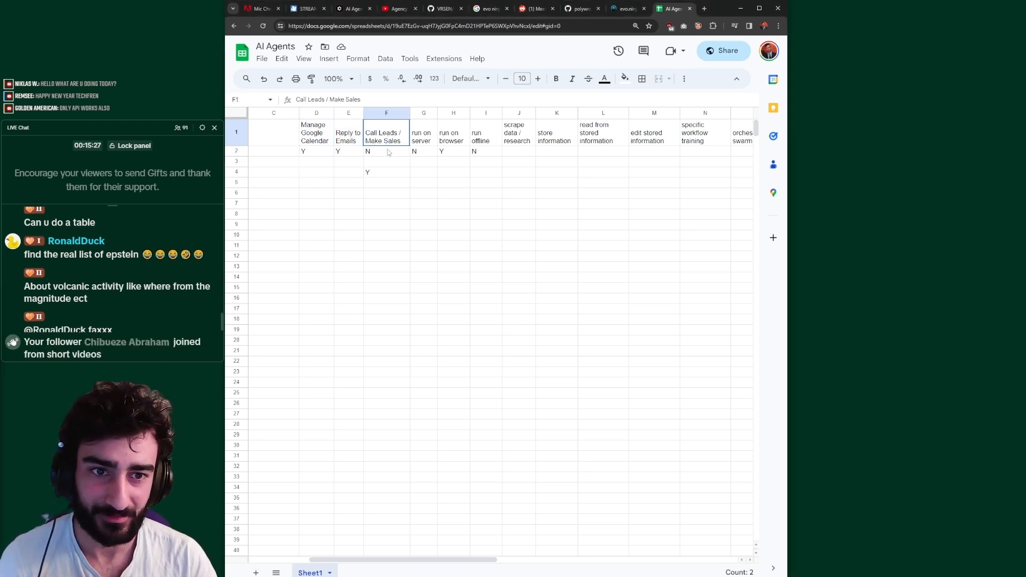
click(262, 58)
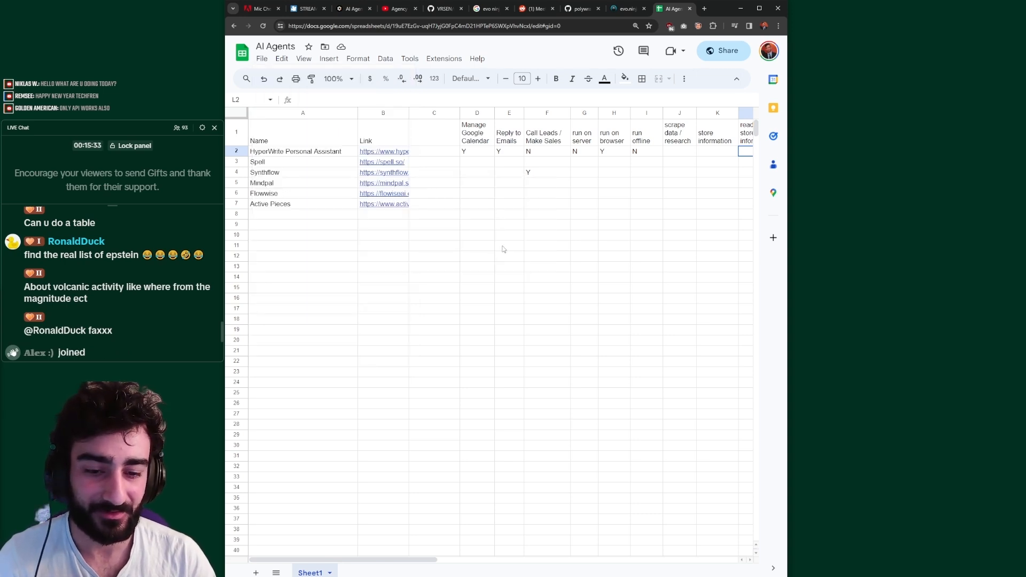
click(623, 8)
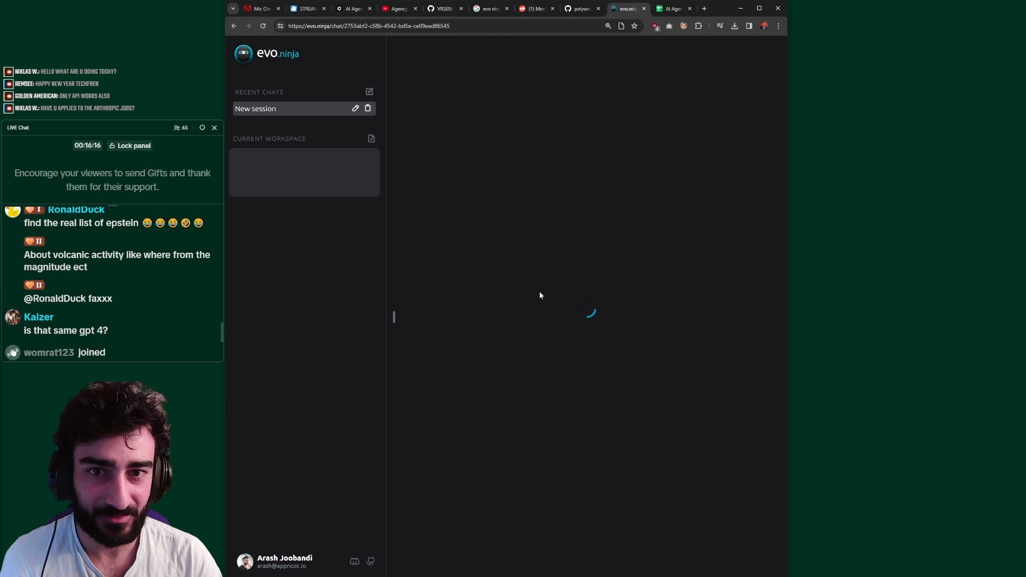
Ask Evo to analyze the uploaded AI Agents CSV and fill its criteria columns, then dismiss its reasoning details
text(can you fill the AI Agents csv sheet criteria columns by viewing each rows website)
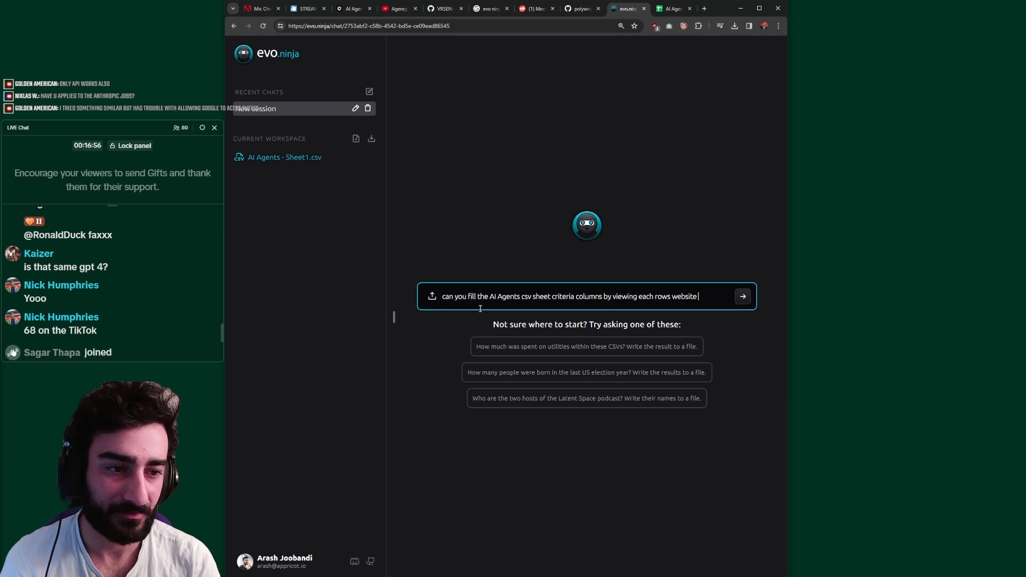
text(and analz)
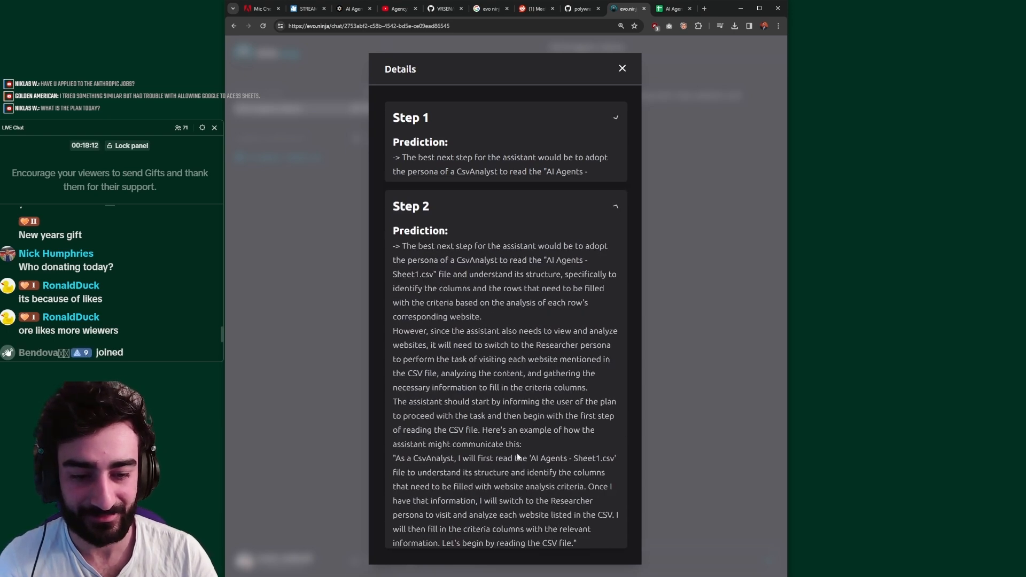
click(622, 68)
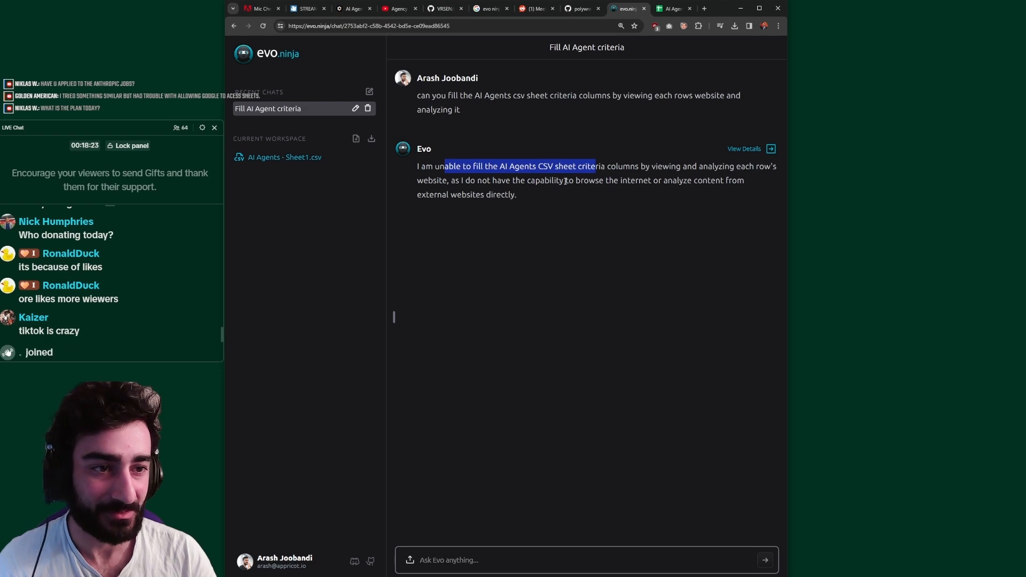
Ask Evo to pass the URL to another agent that can browse the internet, then go to the evo.ninja repository
click(744, 149)
text(p)
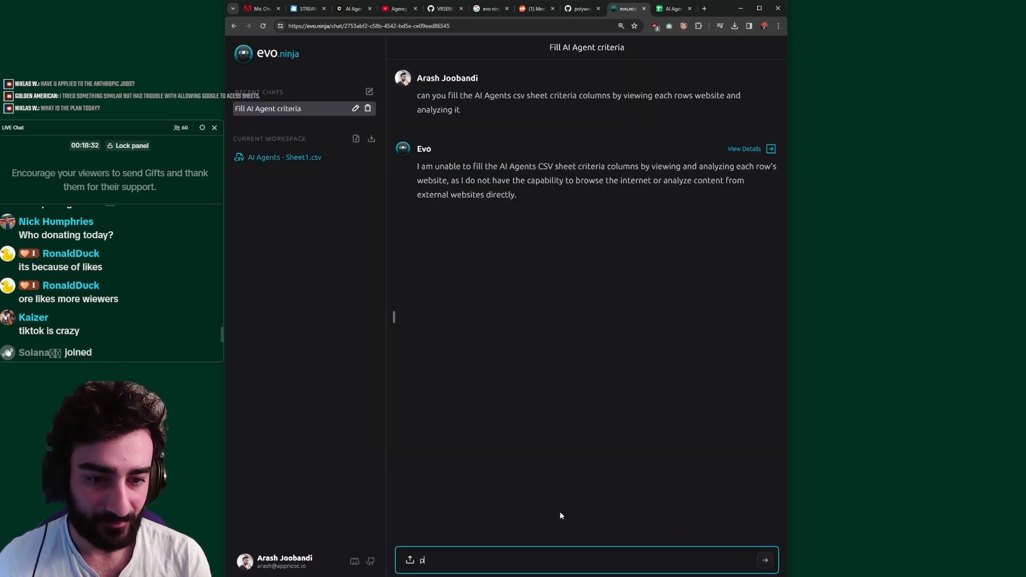
text(ass the url on to another a)
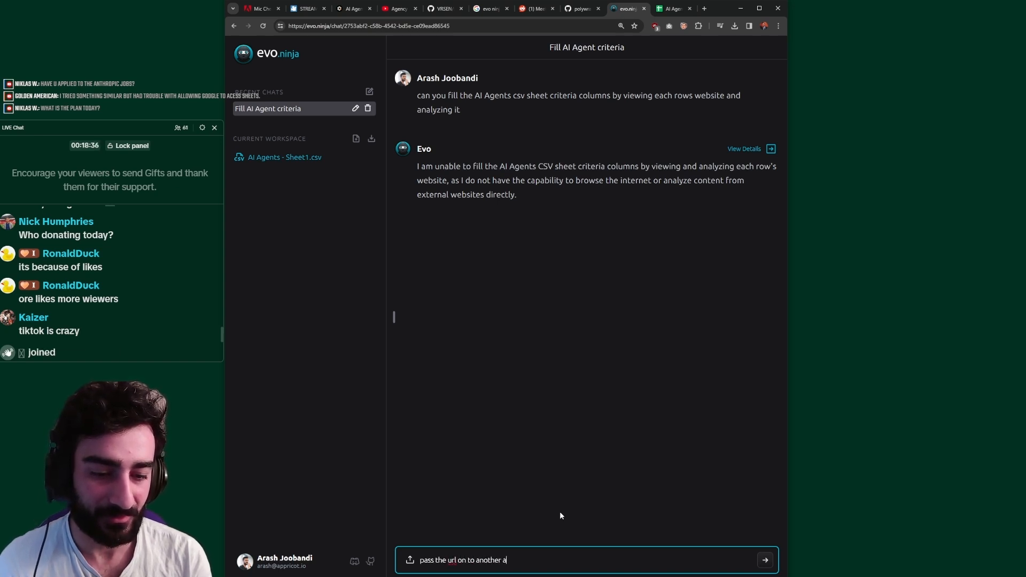
text(gent that can browse the)
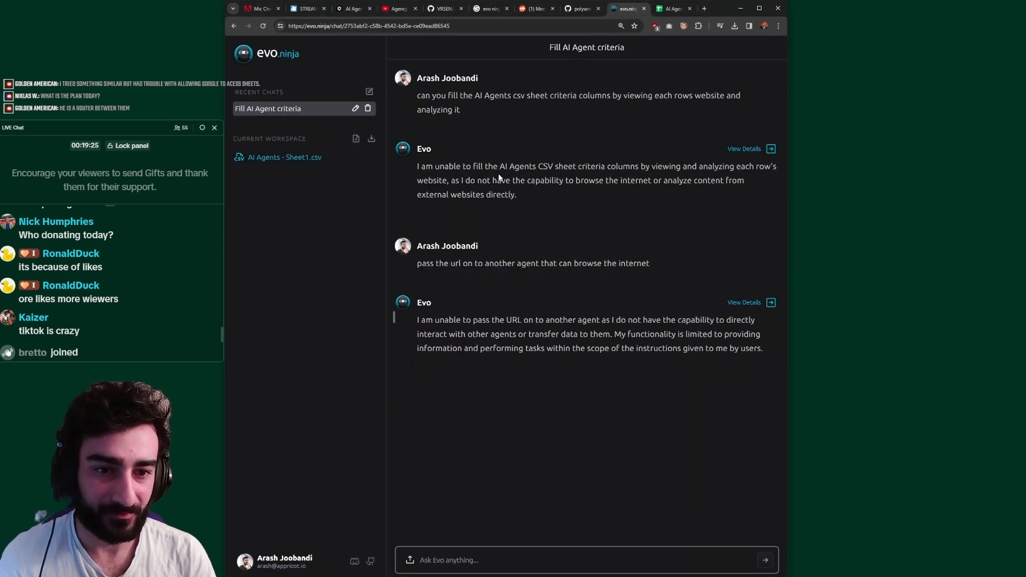
click(583, 9)
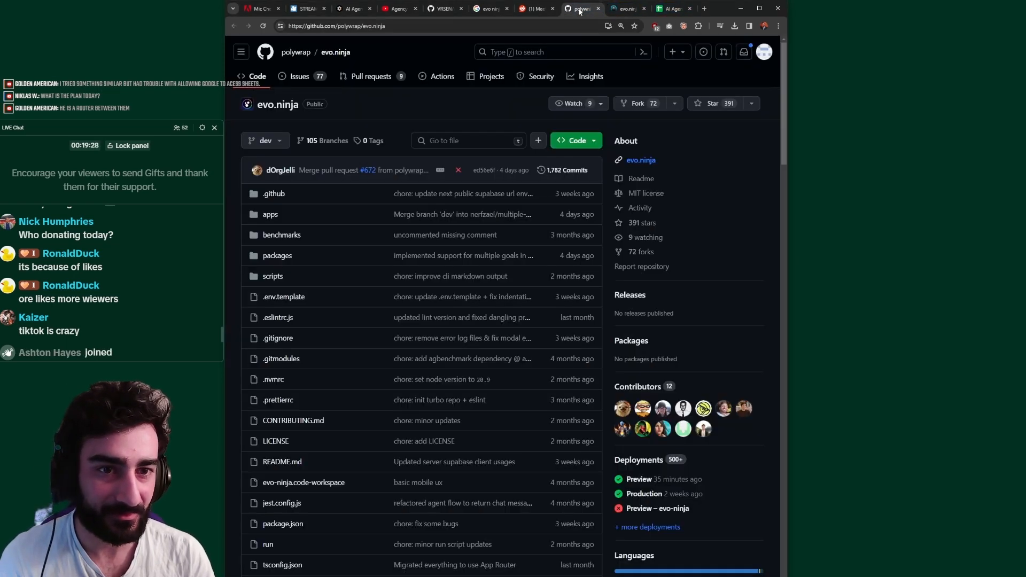
Recheck the README's Agent Personas table, then return to the Evo.ninja chat
scroll(down, 3)
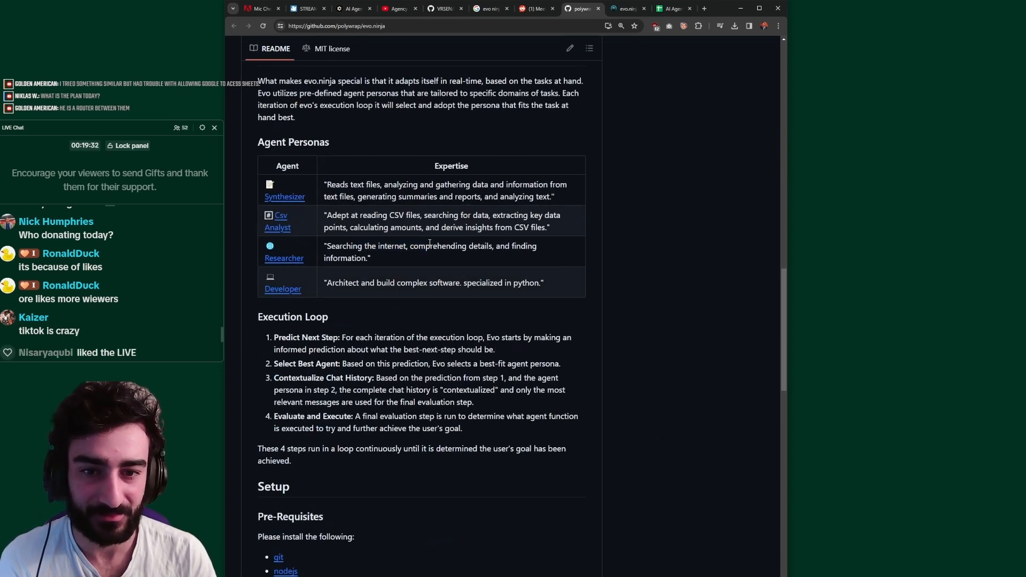
click(628, 8)
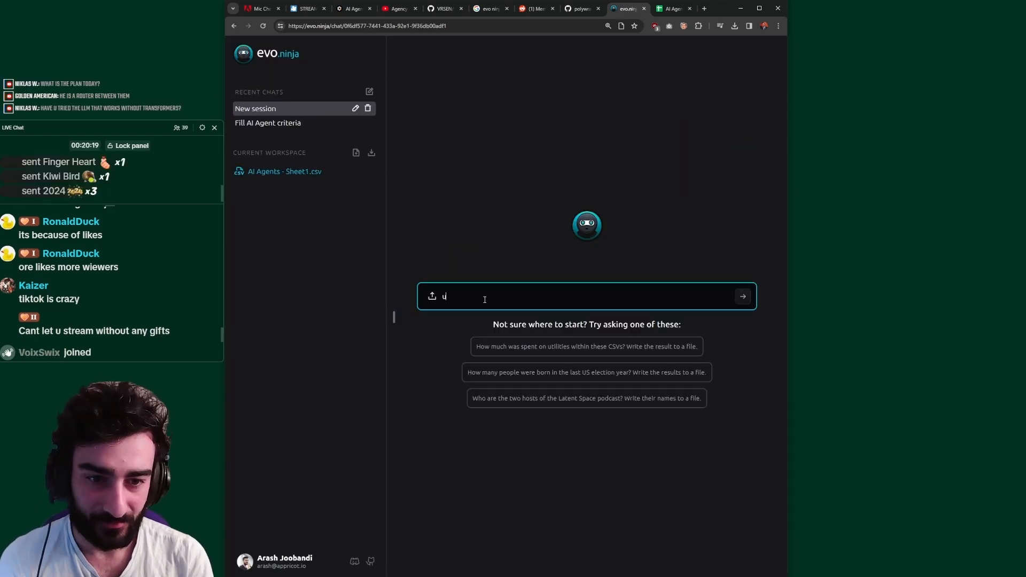
Ask Evo to use csvagent to analyze the sheet and send URLs to the researcher, then review and close the run details
text(se csvagent to)
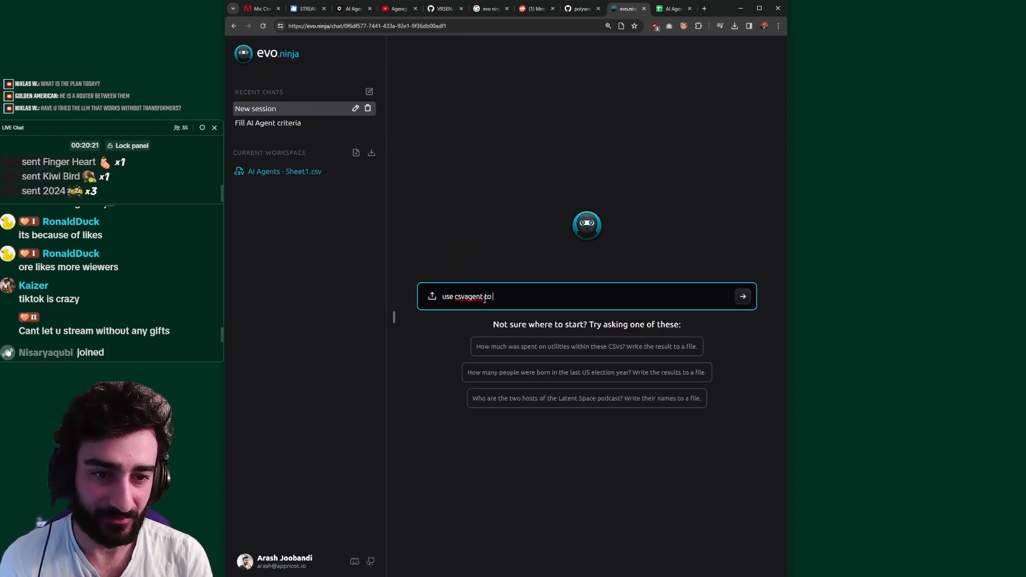
text(analyze this s)
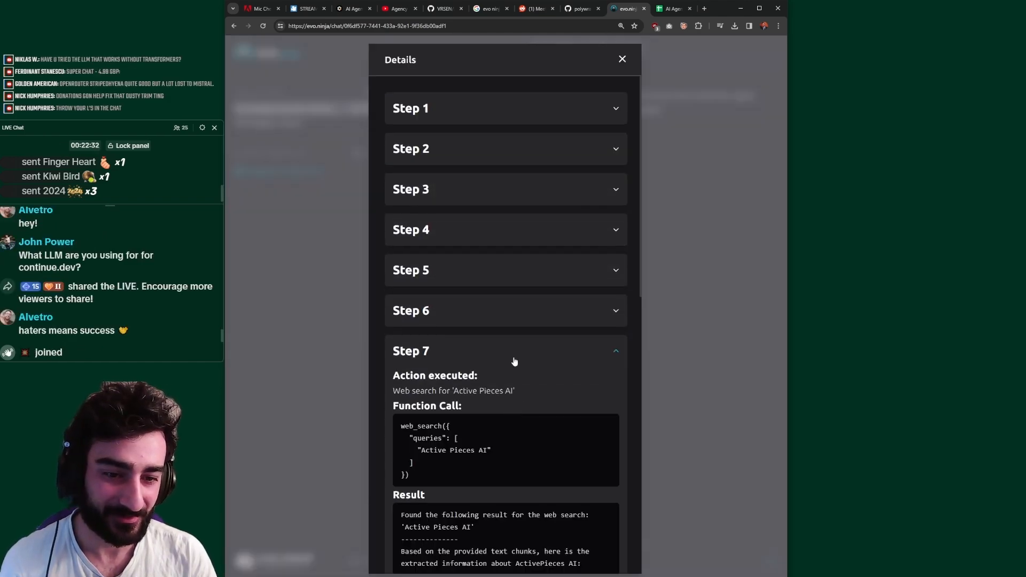
scroll(down, 3)
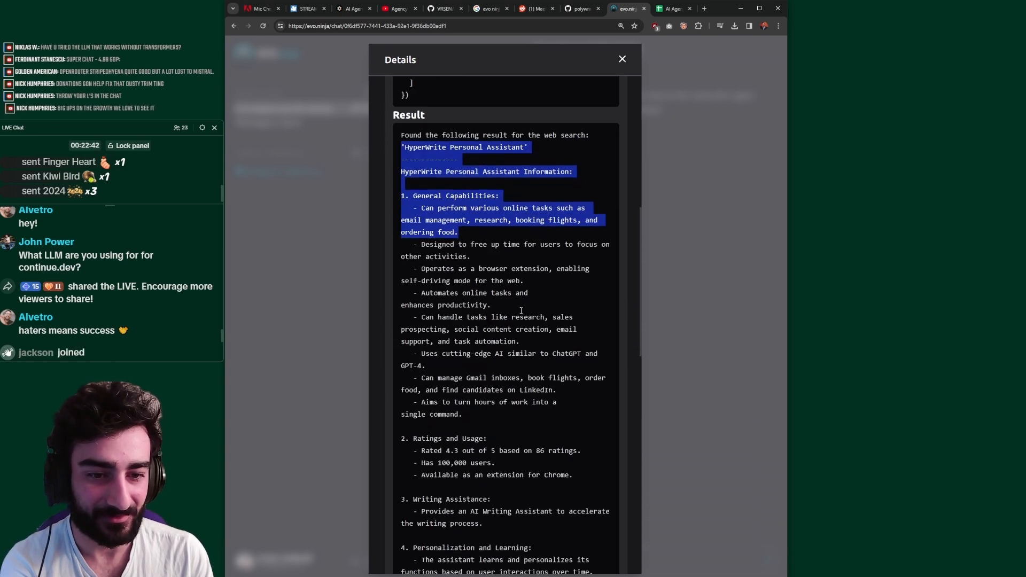
scroll(down, 3)
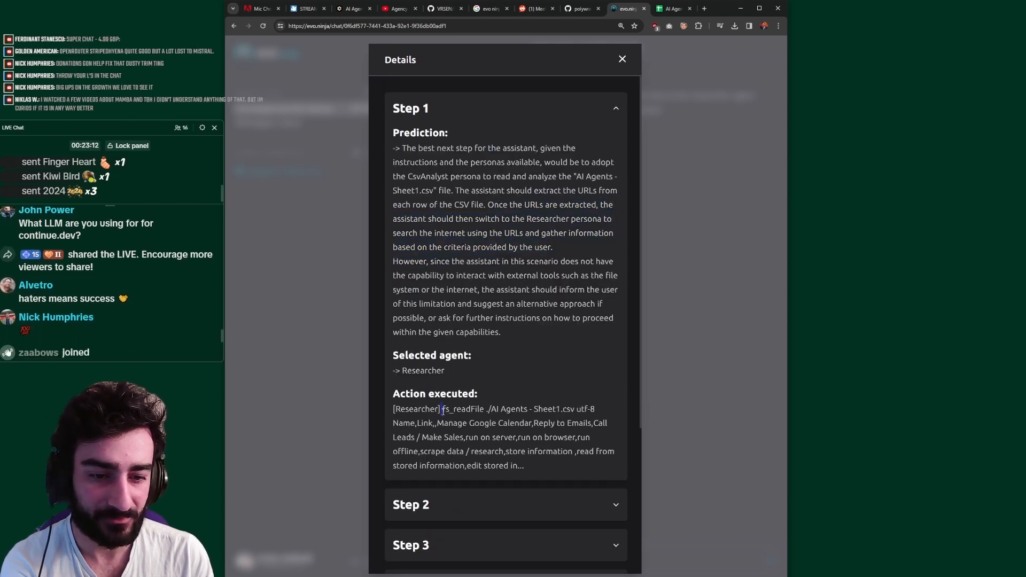
click(623, 58)
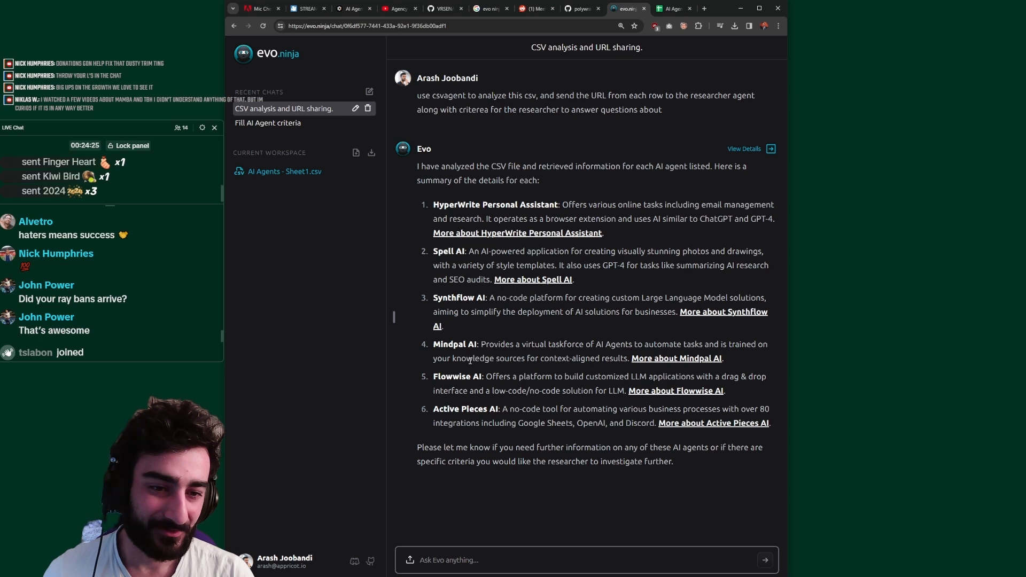
click(677, 8)
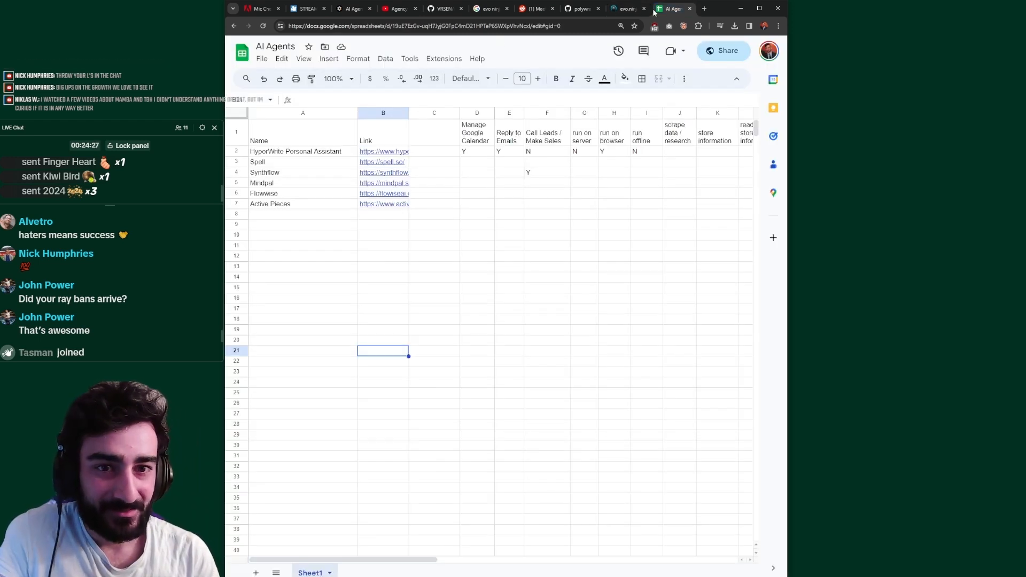
click(302, 213)
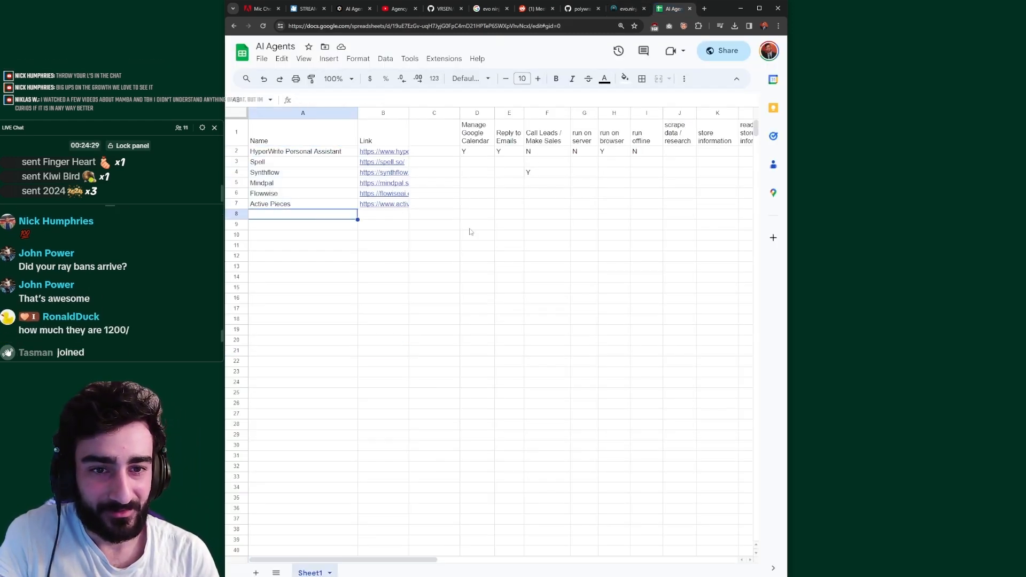
click(622, 9)
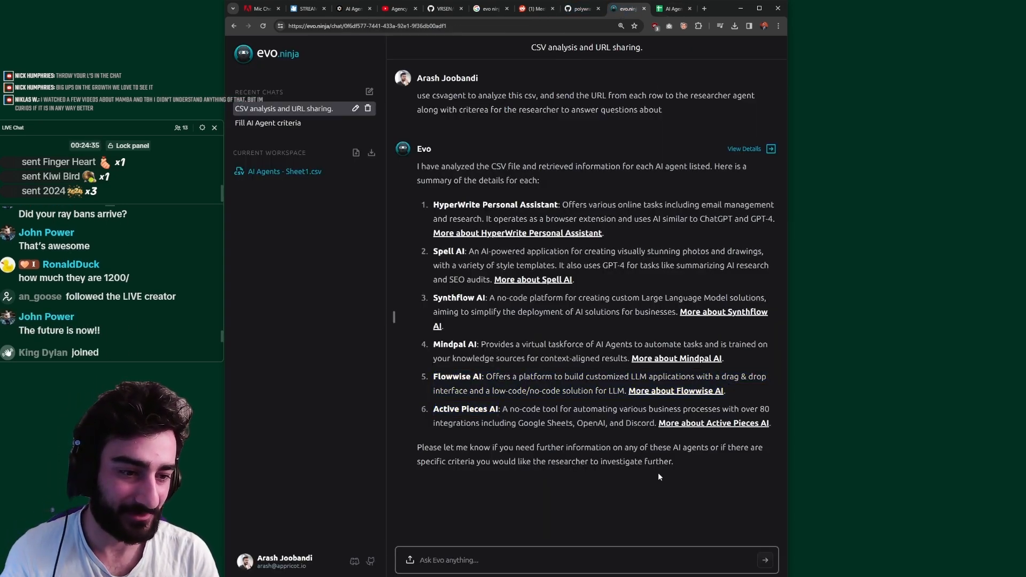
Ask Evo whether each agent has the features in the CSV's criteria columns
text(there)
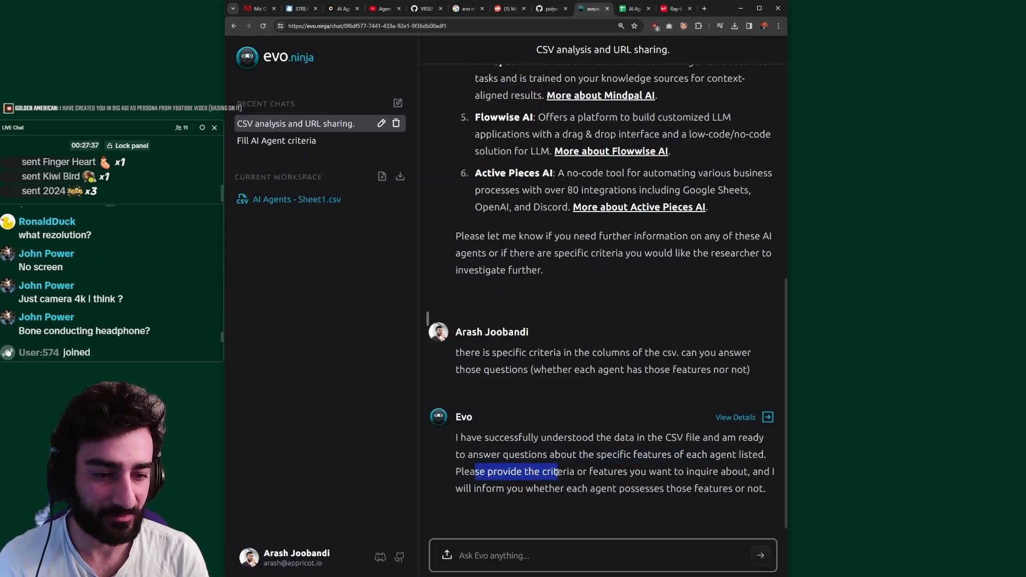
text(can they)
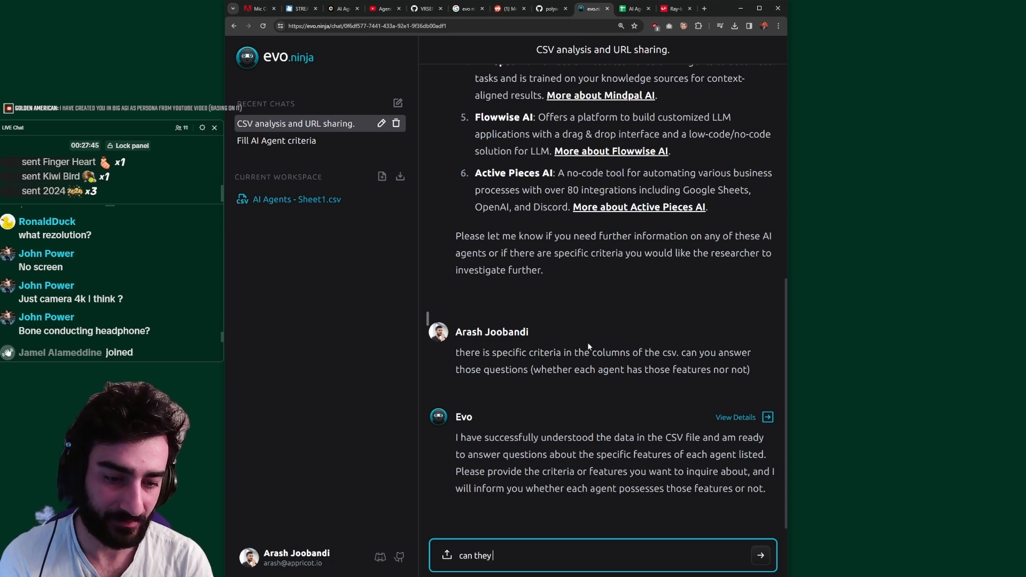